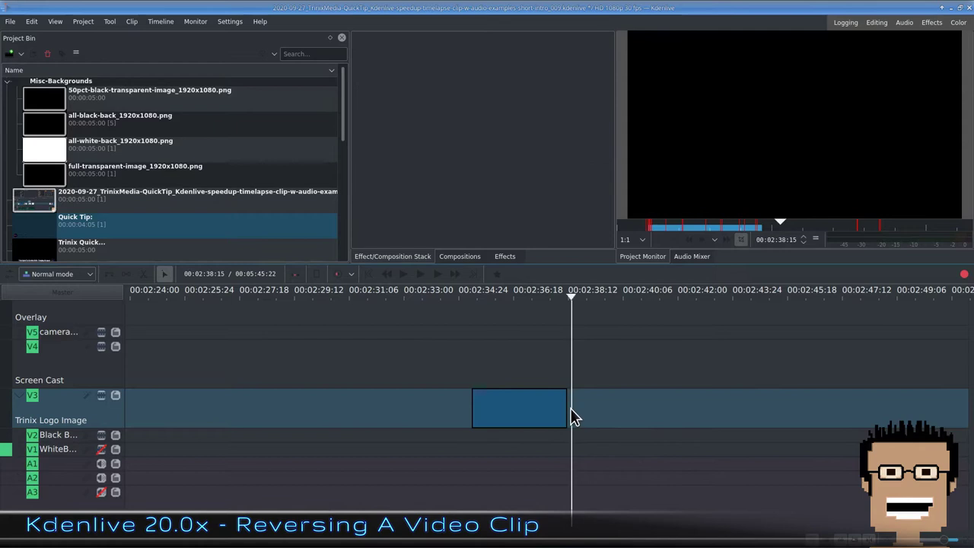
- Paste a copy of the logo clip into the empty V3 space right after the original
{"action": "right_click", "coordinate": [568, 407]}
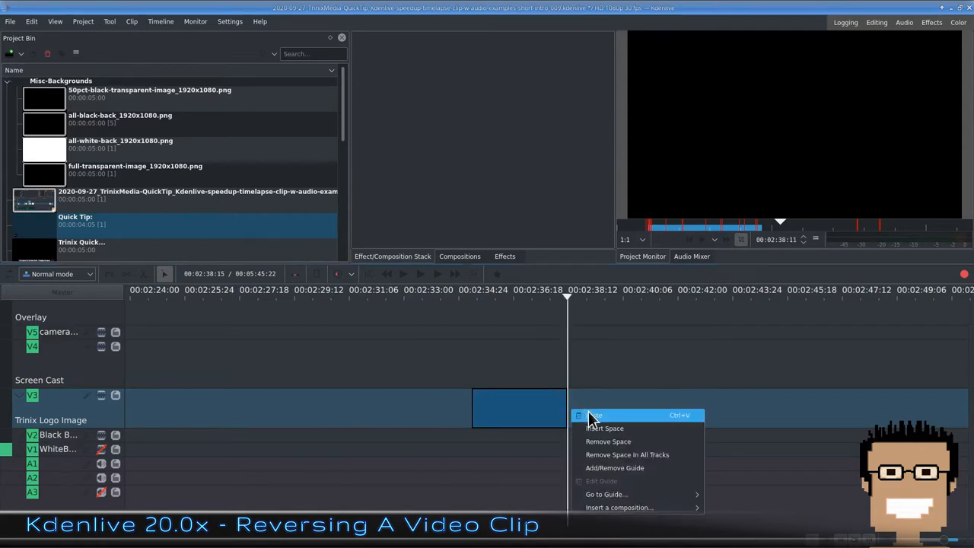
{"action": "left_click", "coordinate": [597, 415]}
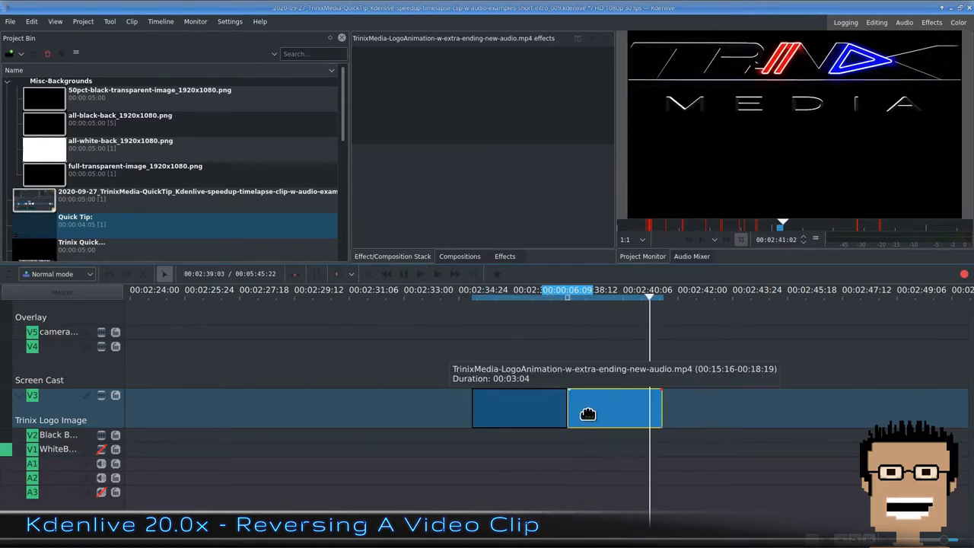
{"action": "left_click", "coordinate": [520, 408]}
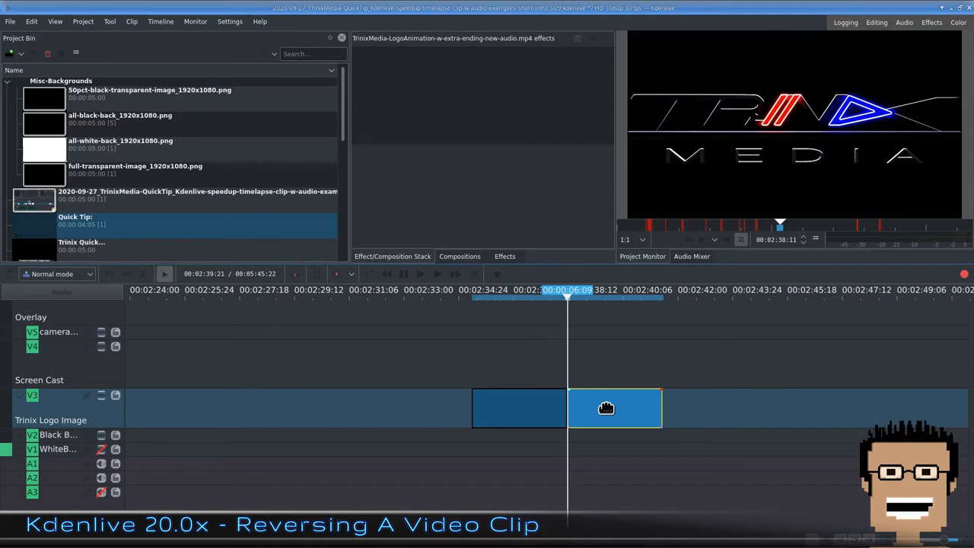
- Bring up the context menu of the pasted second logo clip
{"action": "right_click", "coordinate": [615, 409]}
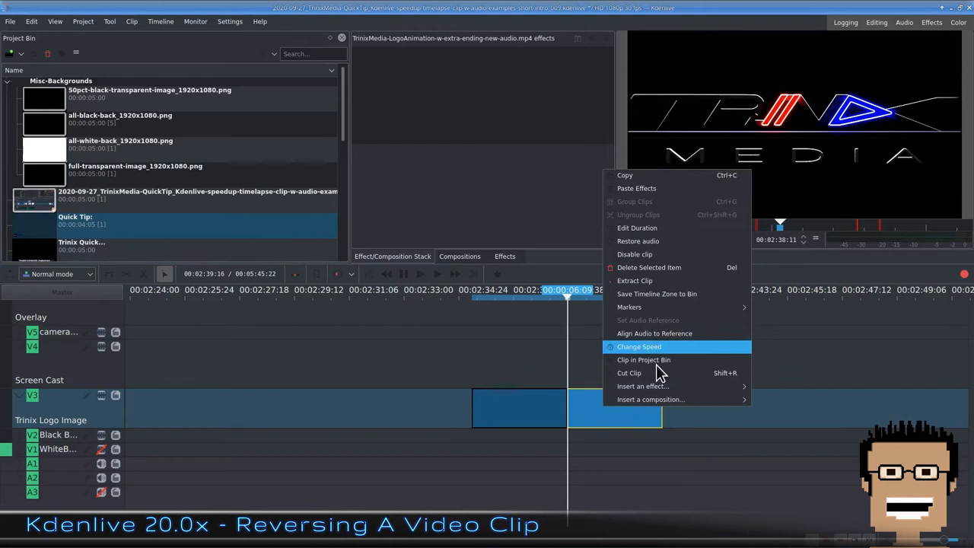
{"action": "mouse_move", "coordinate": [651, 399]}
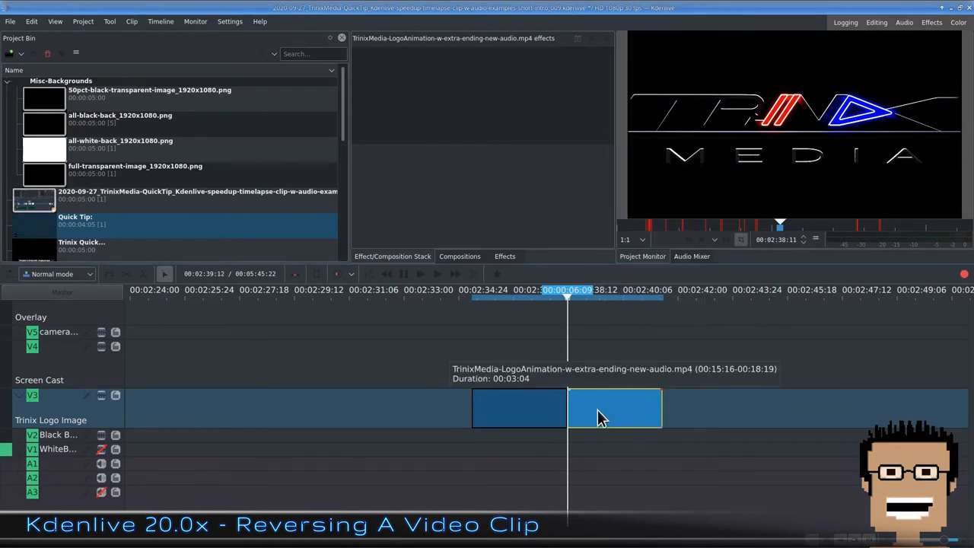
{"action": "right_click", "coordinate": [601, 417]}
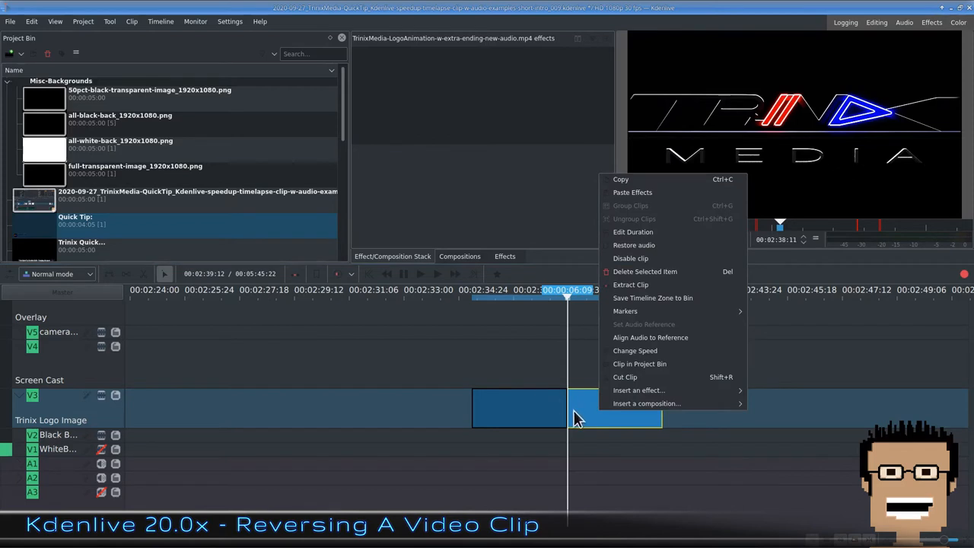
- In Change Speed, mark the pasted logo clip as Reverse clip at unchanged speed
{"action": "left_click", "coordinate": [635, 350]}
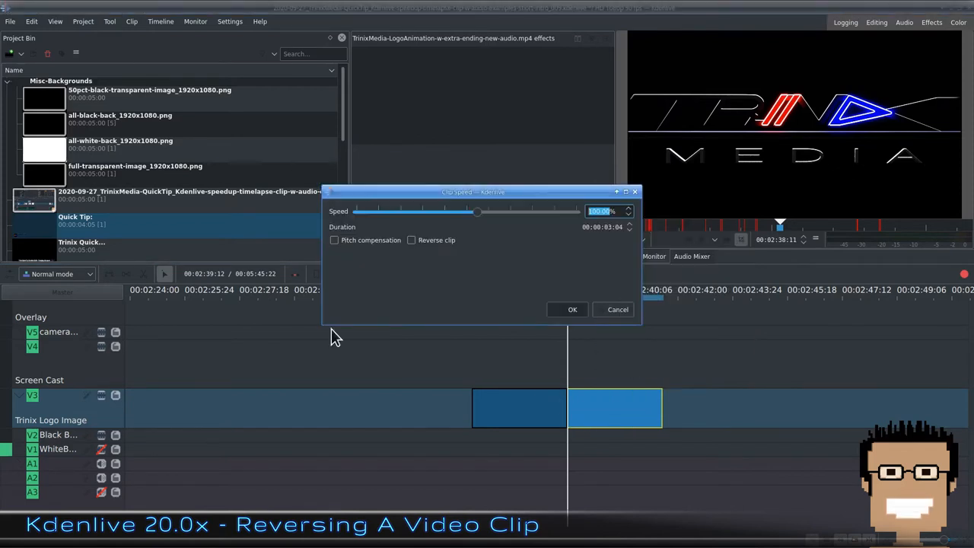
{"action": "mouse_move", "coordinate": [416, 248]}
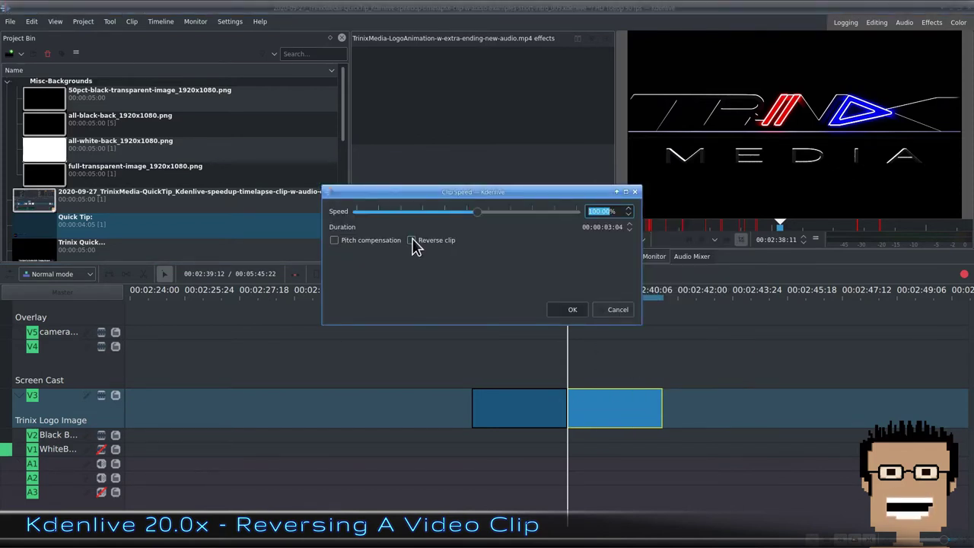
{"action": "left_click", "coordinate": [412, 240]}
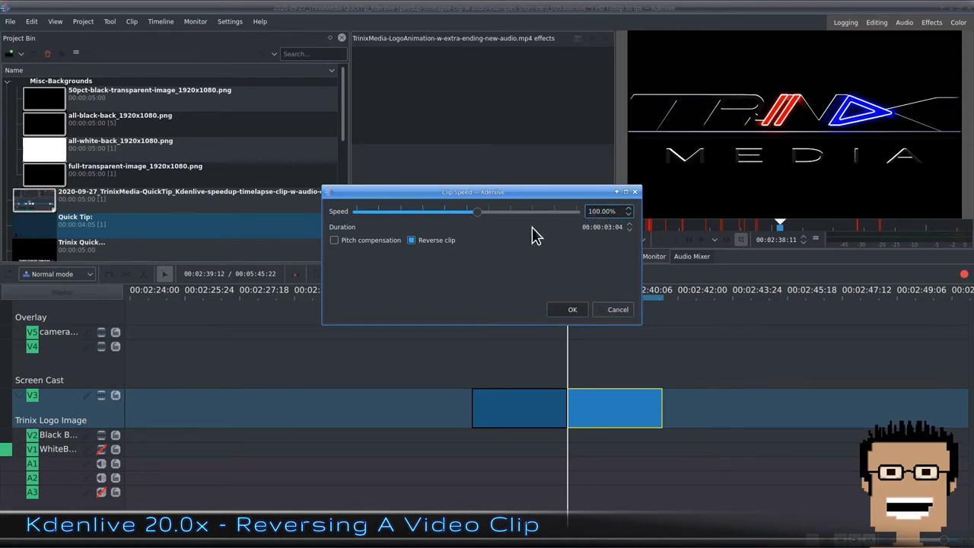
{"action": "mouse_move", "coordinate": [537, 263]}
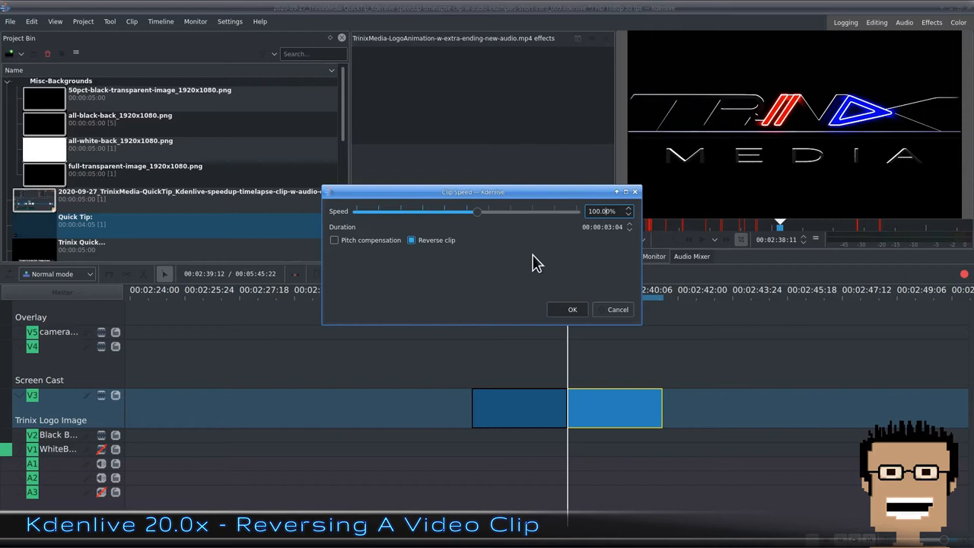
{"action": "mouse_move", "coordinate": [550, 316]}
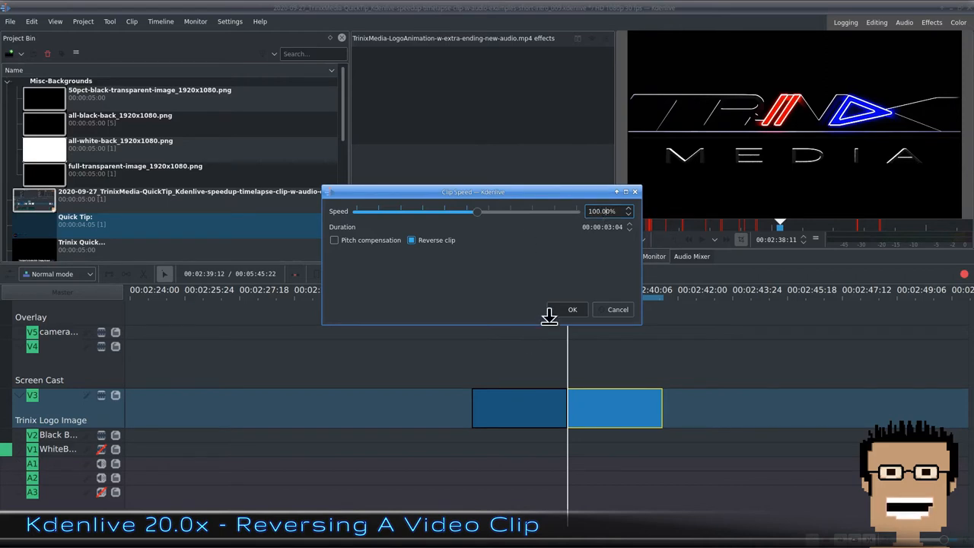
{"action": "left_click", "coordinate": [572, 309]}
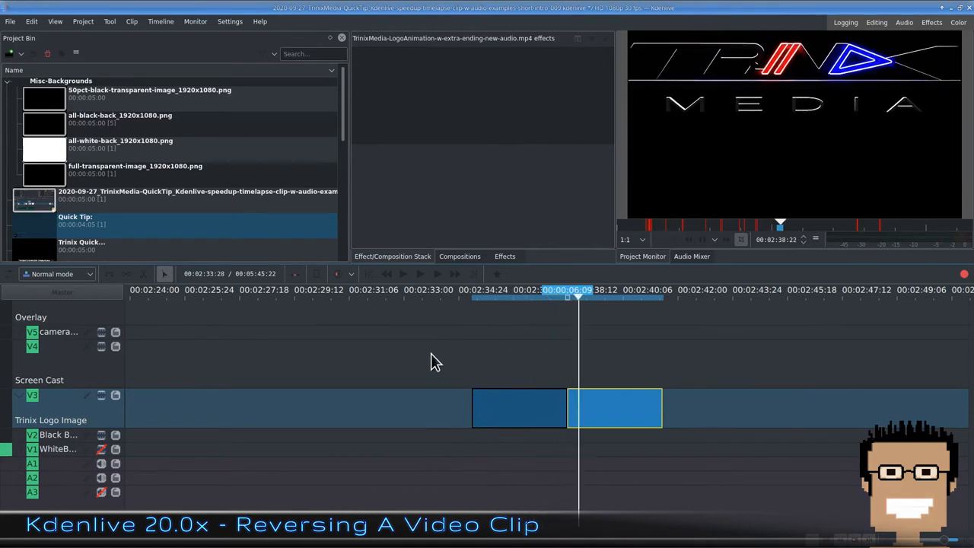
- Preview the timeline to check the reversed logo copy plays backwards
{"action": "left_click", "coordinate": [632, 297]}
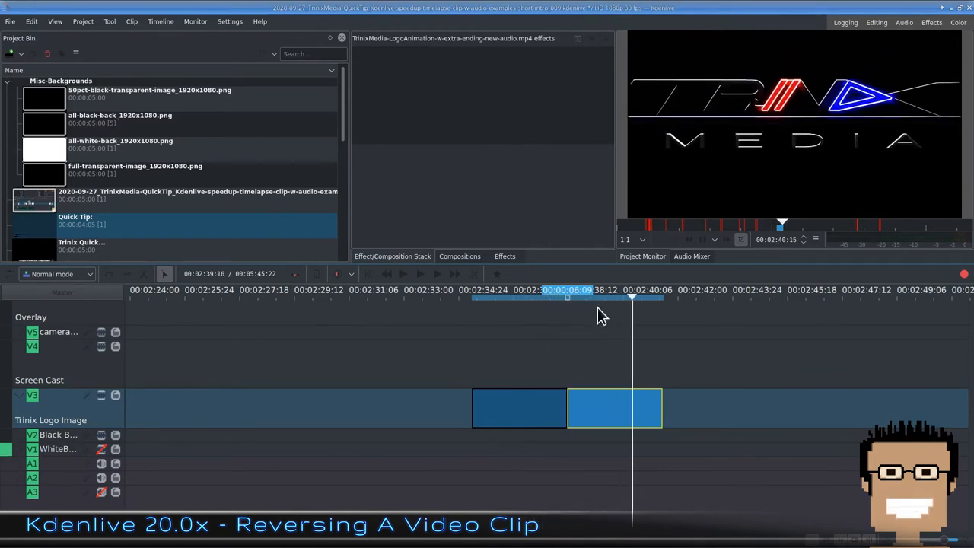
{"action": "left_click", "coordinate": [569, 297]}
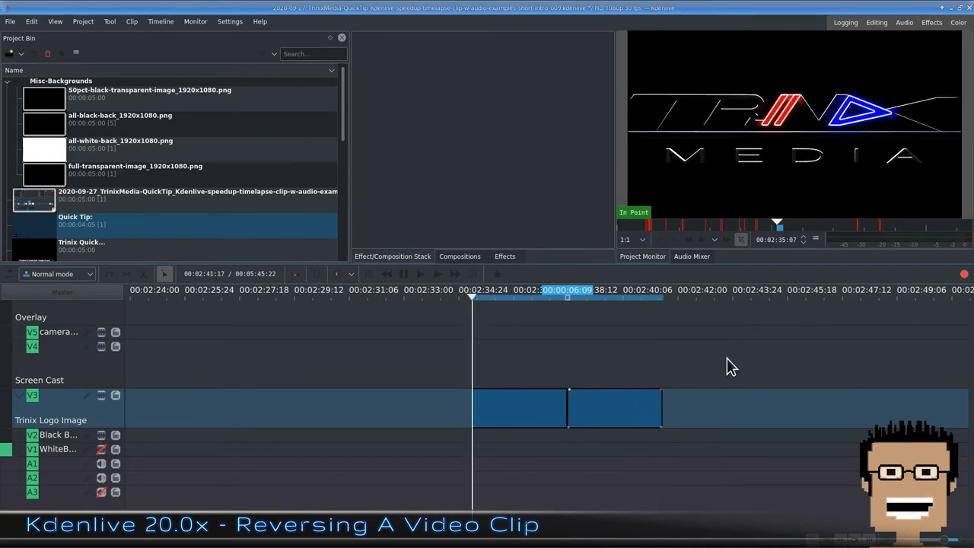
- Render the selected zone covering both logo clips to file and play it in VLC
{"action": "left_click", "coordinate": [964, 274]}
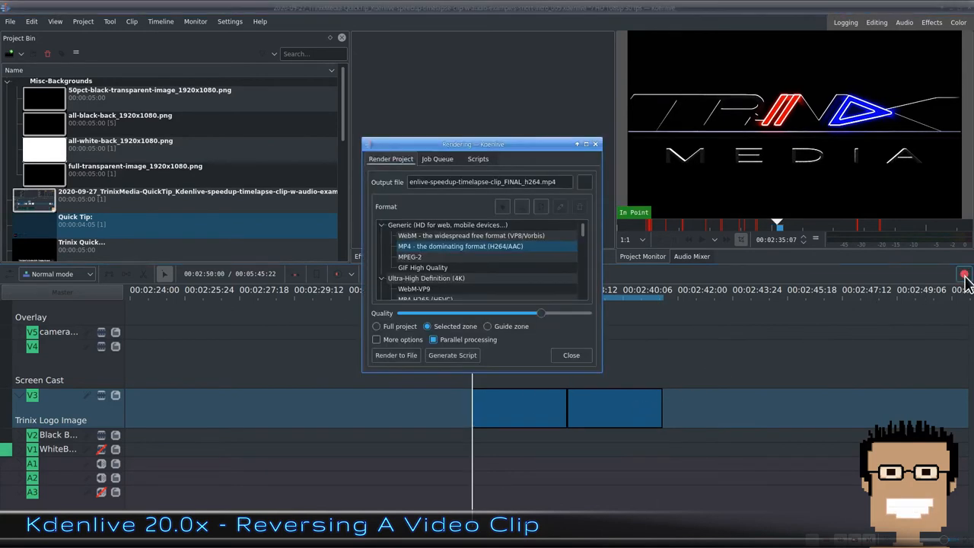
{"action": "left_click", "coordinate": [396, 355]}
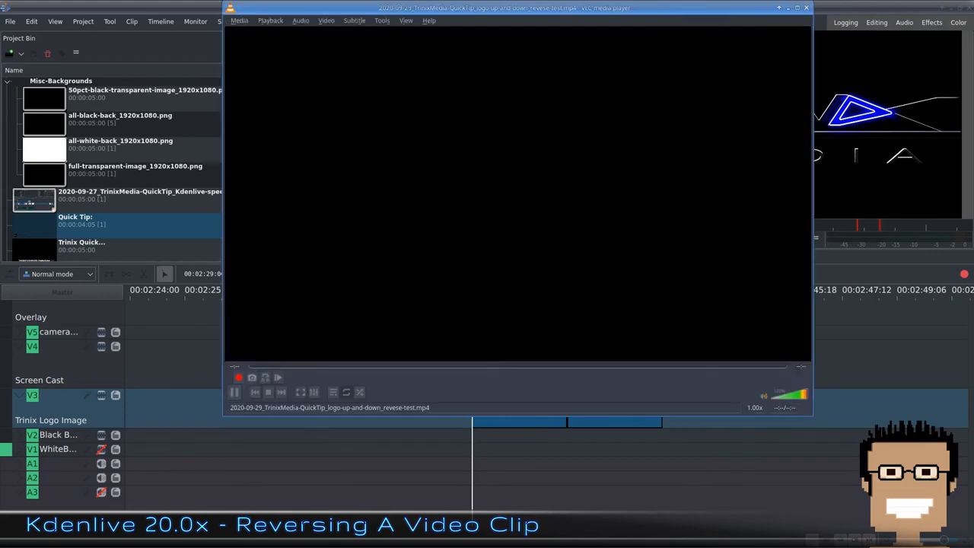
{"action": "left_click", "coordinate": [277, 377]}
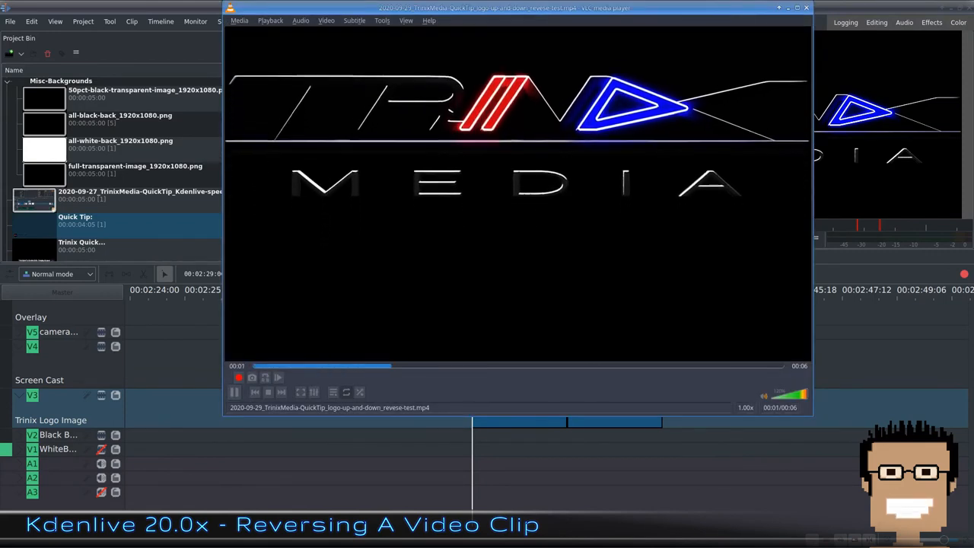